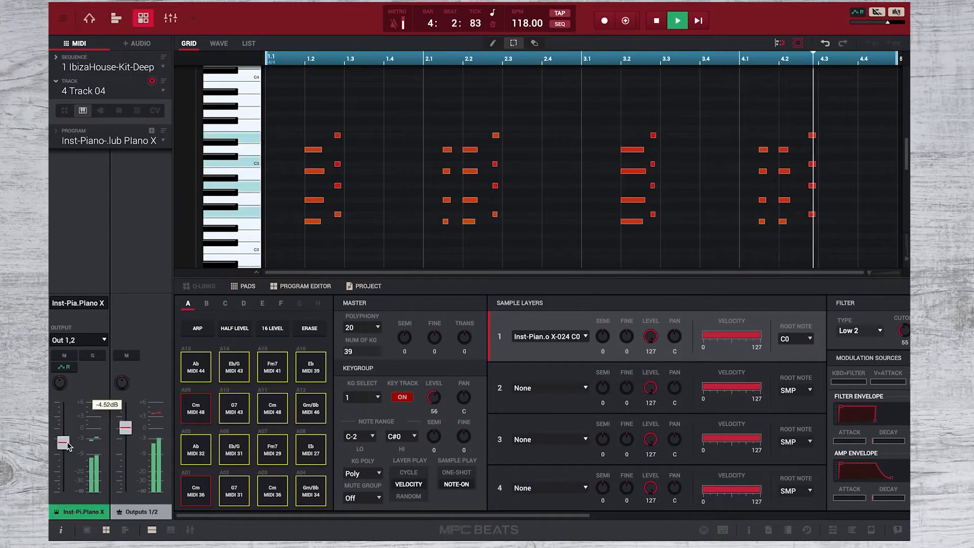
# Step: Lower the Inst-Piano channel fader to about -4.52 dB
pyautogui.moveTo(61, 441); pyautogui.dragTo(66, 449)
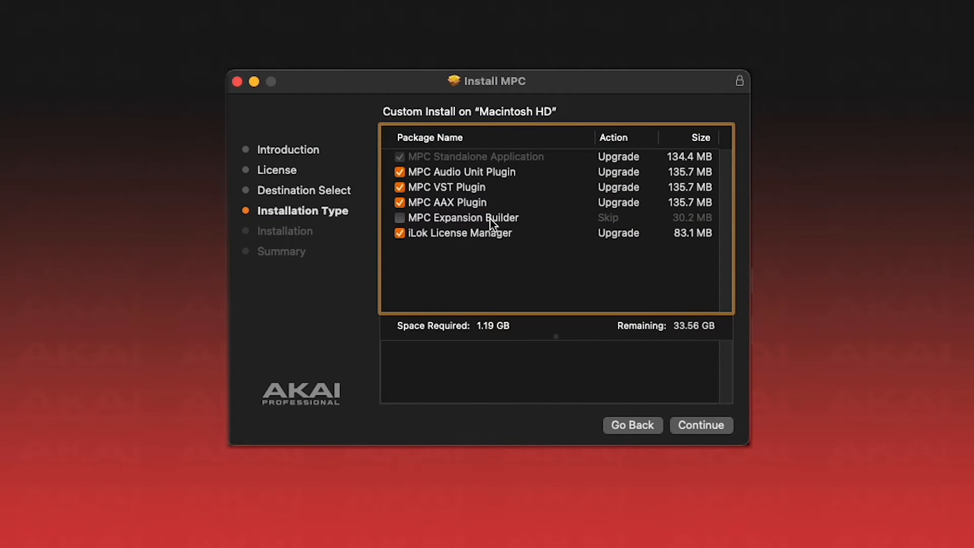
pyautogui.click(446, 187)
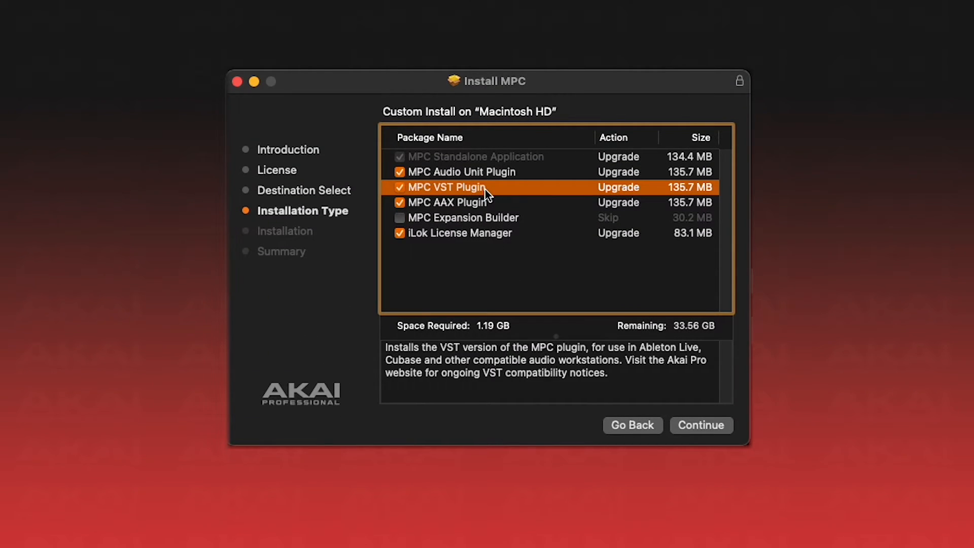
pyautogui.click(399, 187)
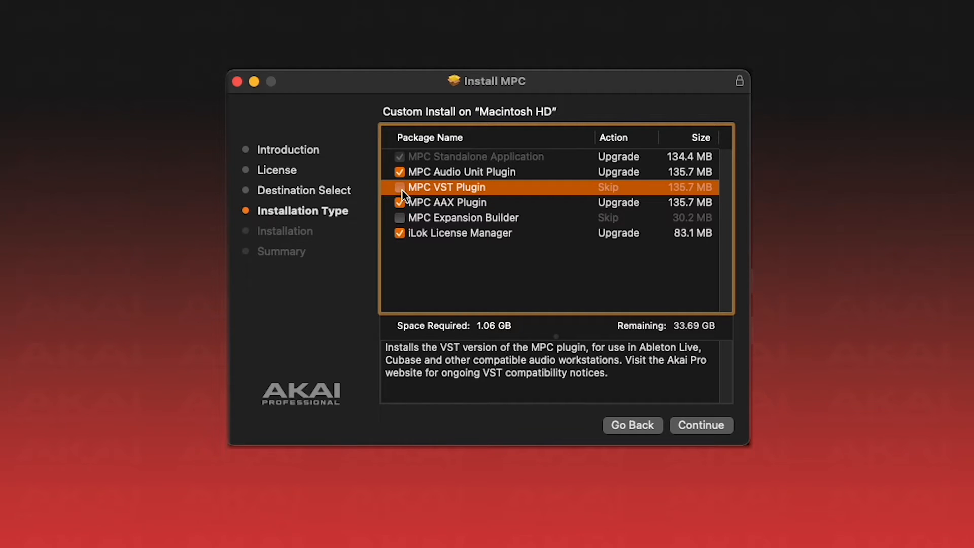
pyautogui.click(399, 187)
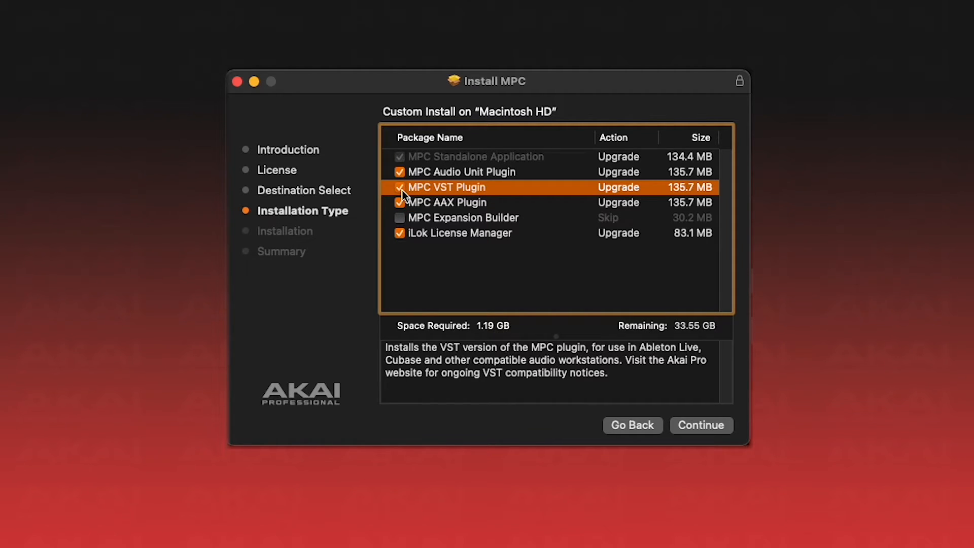
pyautogui.click(399, 186)
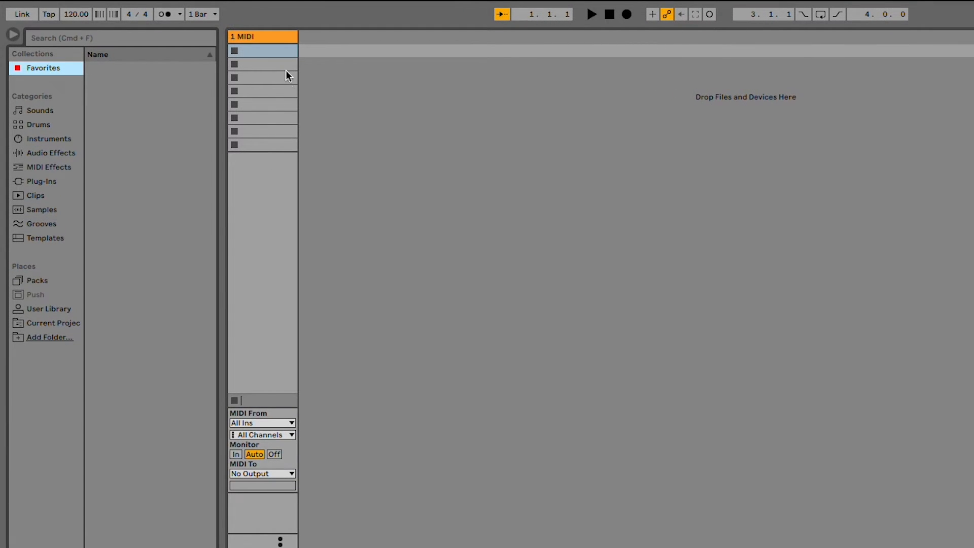
pyautogui.moveTo(278, 94)
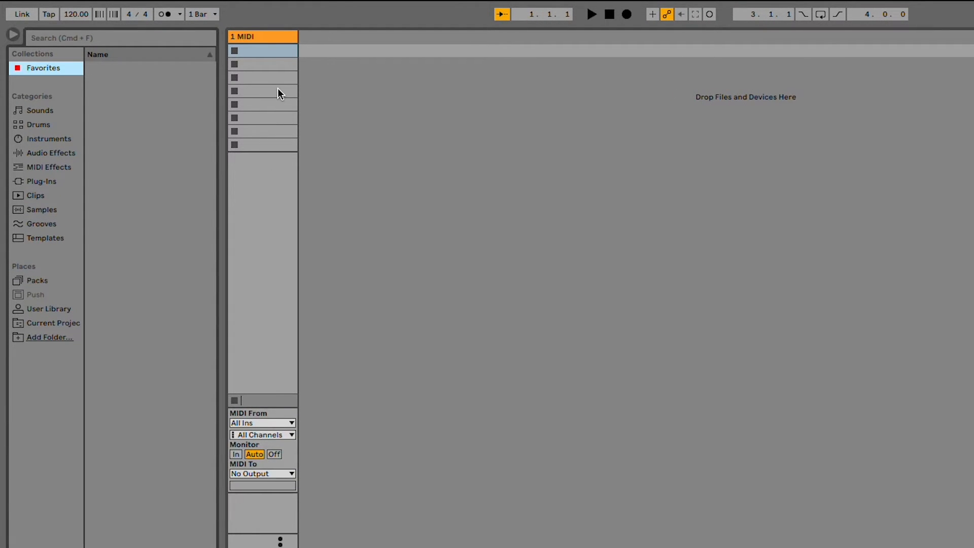
pyautogui.moveTo(127, 157)
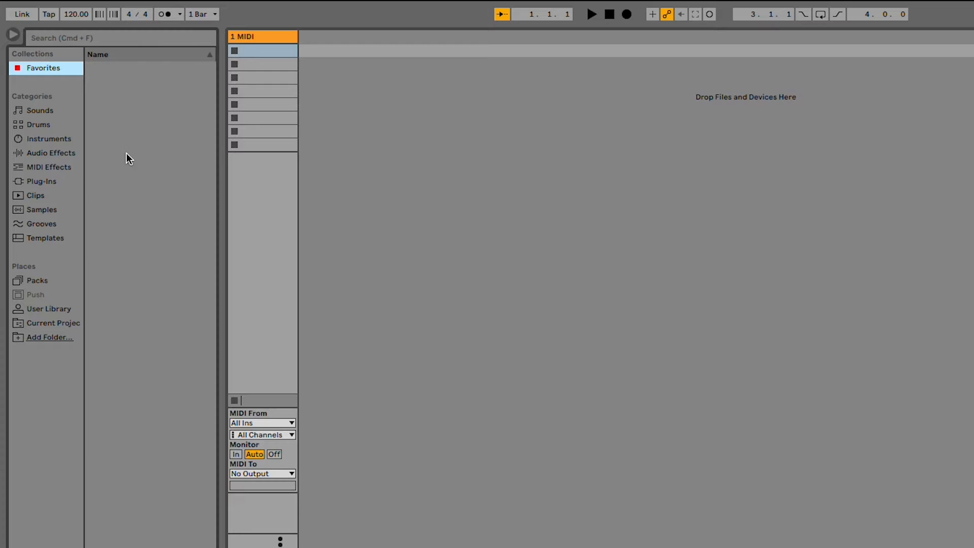
# Step: List VST plug-ins and search 'mpc' to show only MPC and MPC Beats
pyautogui.click(42, 180)
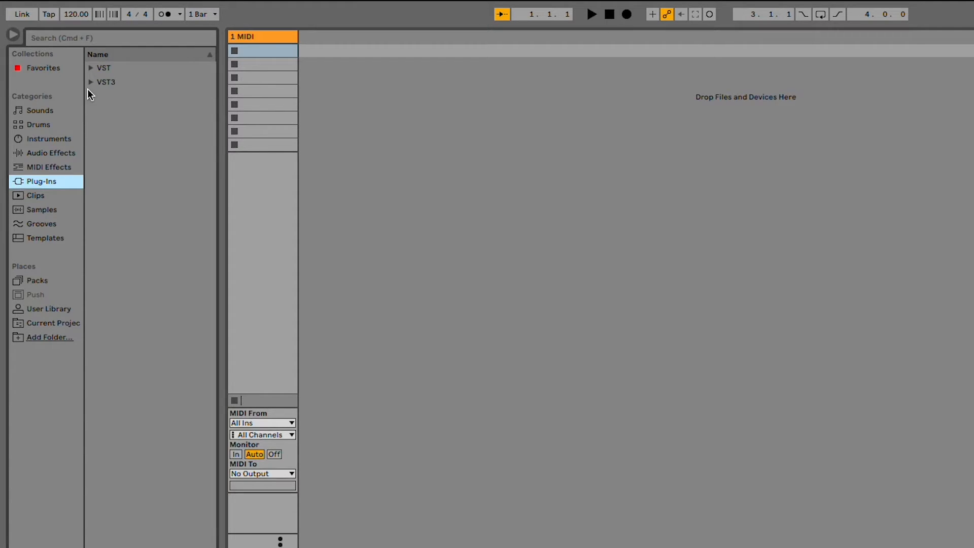
pyautogui.click(91, 68)
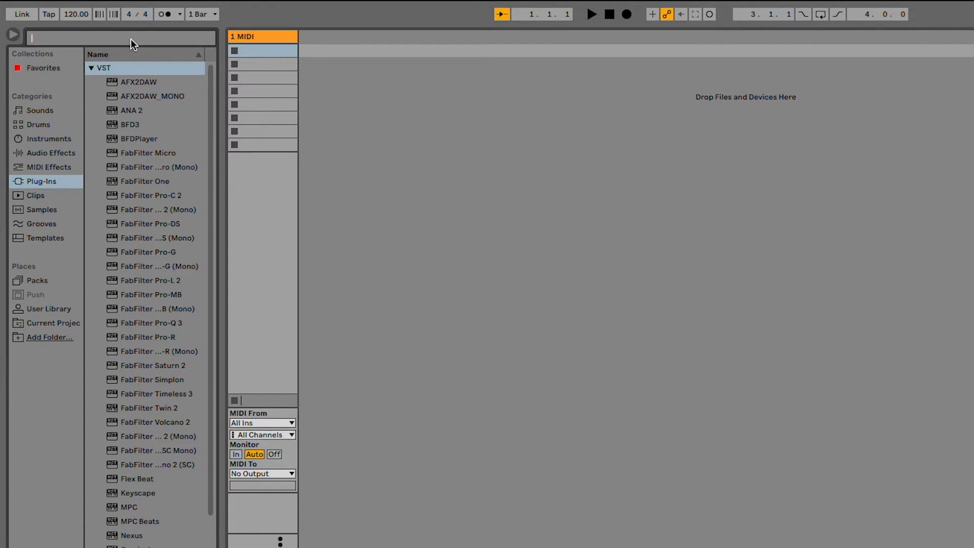
pyautogui.write('mpc')
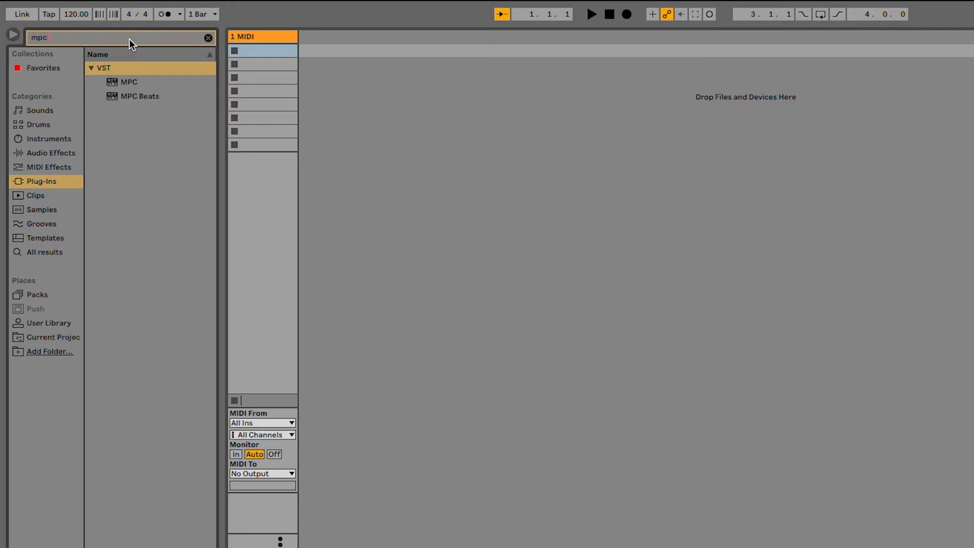
pyautogui.moveTo(171, 86)
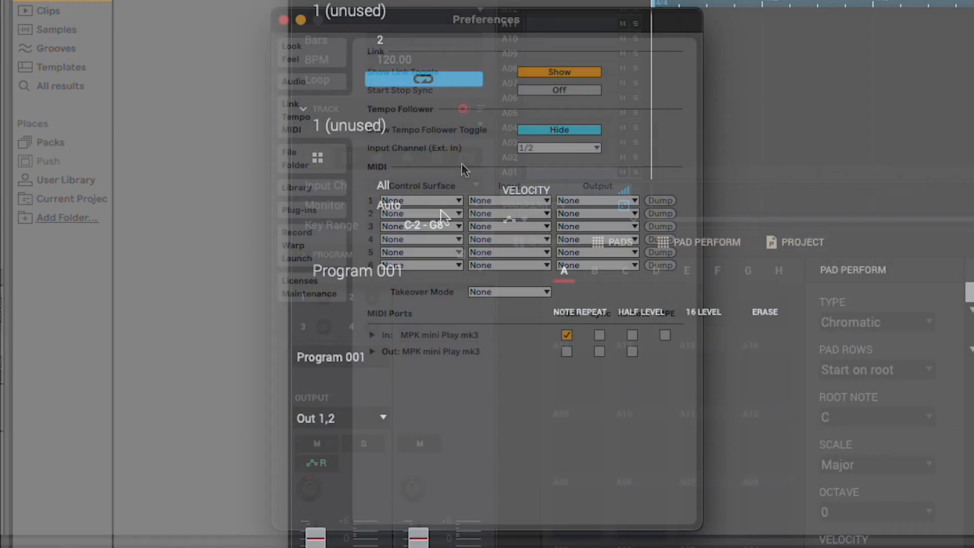
# Step: Choose the MIDI device for the first MIDI port row in Preferences
pyautogui.click(509, 225)
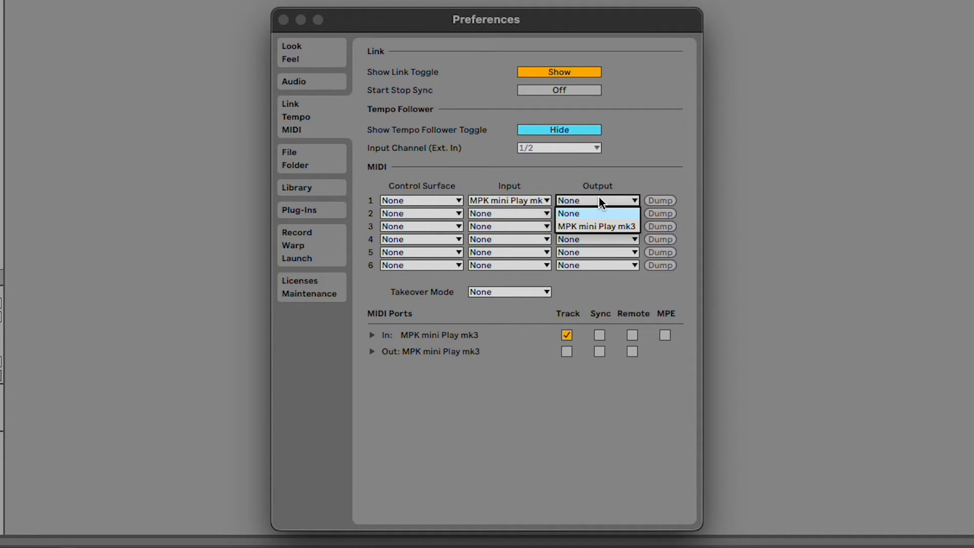
pyautogui.click(597, 226)
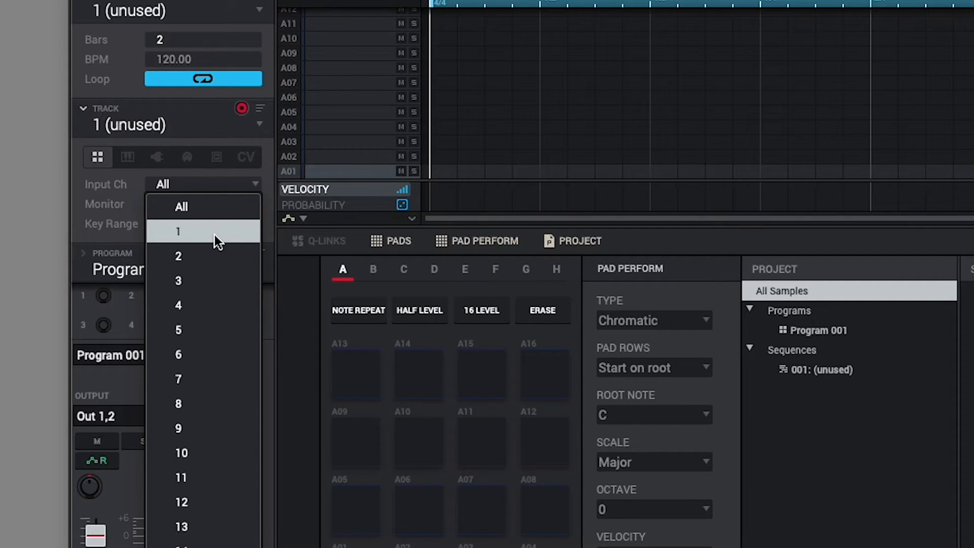
# Step: Set the unused track's Input Ch to MIDI channel 1
pyautogui.click(178, 231)
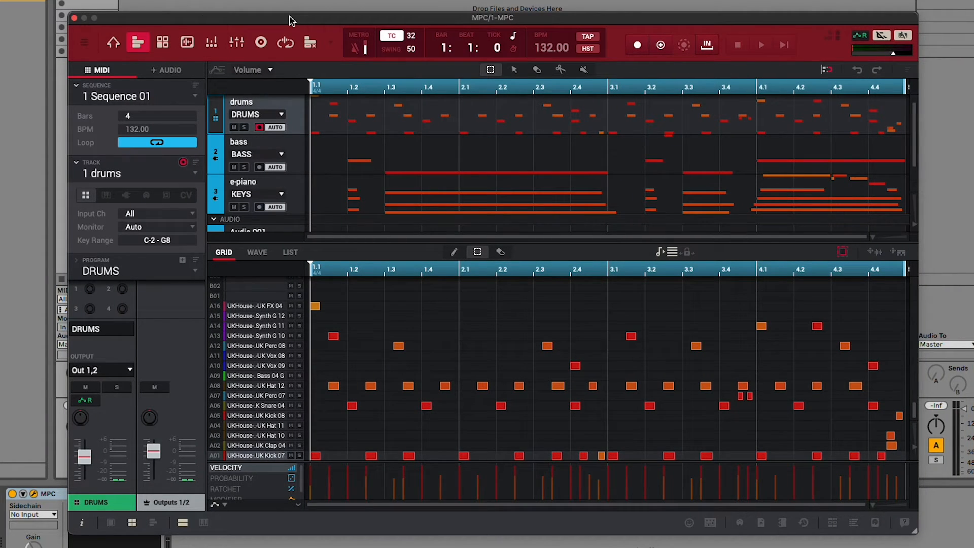
# Step: Show the MPC plugin window with Sequence 01's drums, bass and e-piano tracks
pyautogui.click(761, 44)
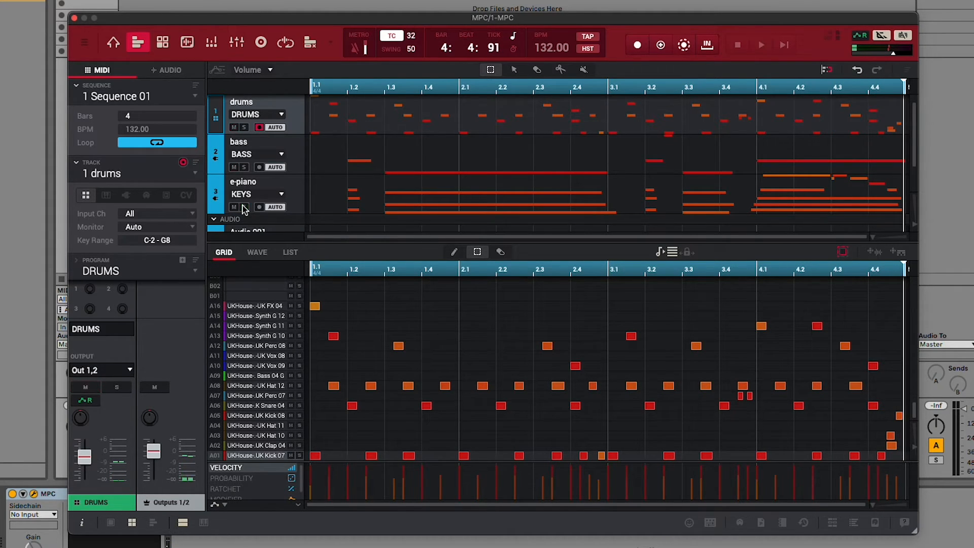
pyautogui.moveTo(330, 23)
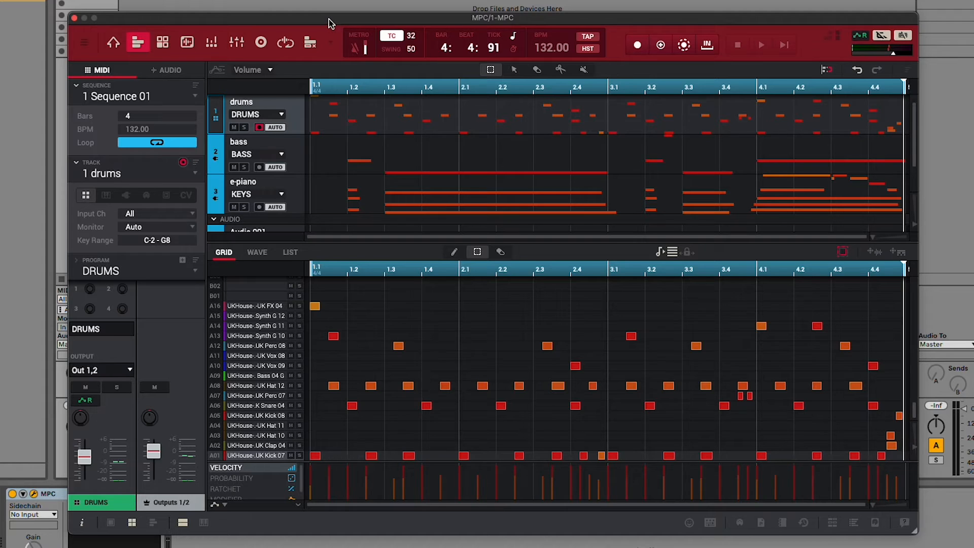
pyautogui.moveTo(545, 58)
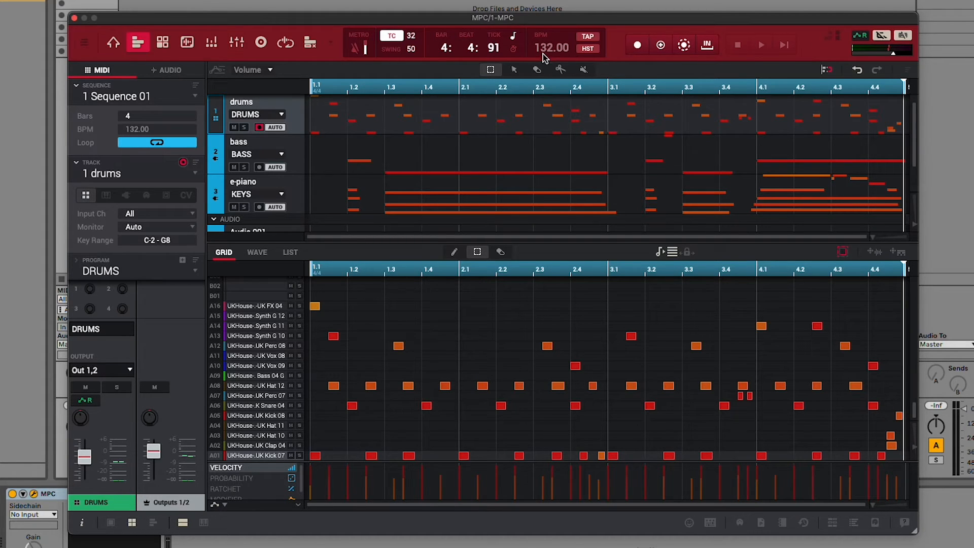
pyautogui.moveTo(561, 58)
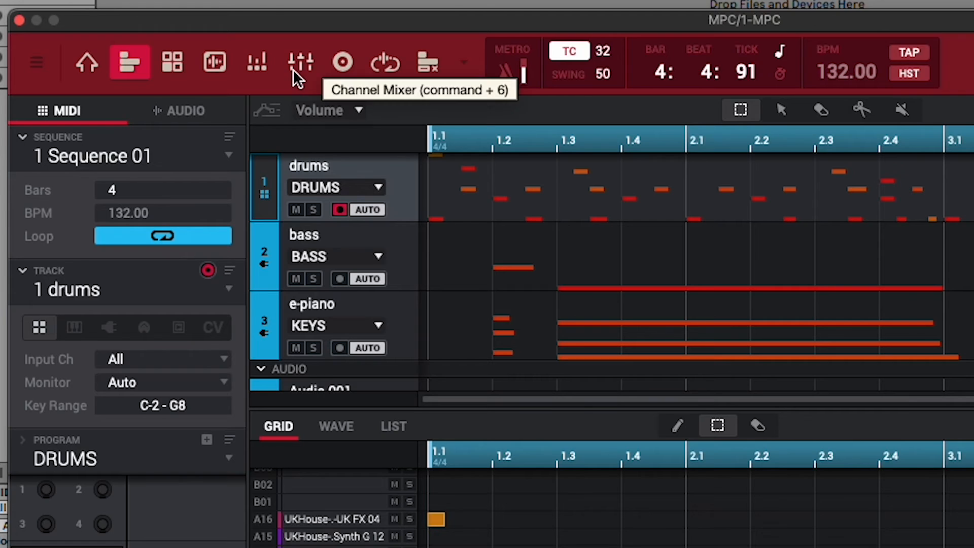
# Step: In the Channel Mixer, route DRUMS to Out 3,4, BASS to Out 5,6, KEYS to Out 7,8
pyautogui.click(301, 62)
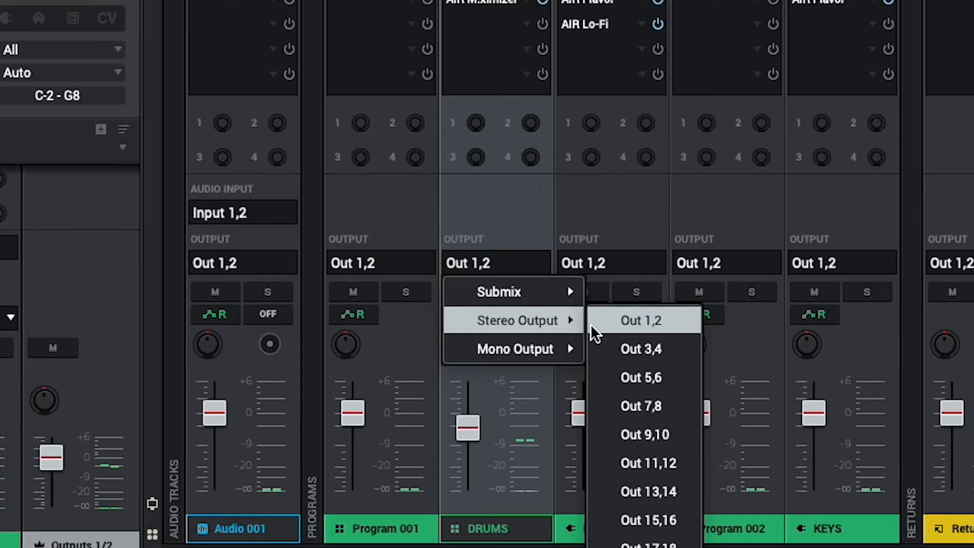
pyautogui.click(640, 348)
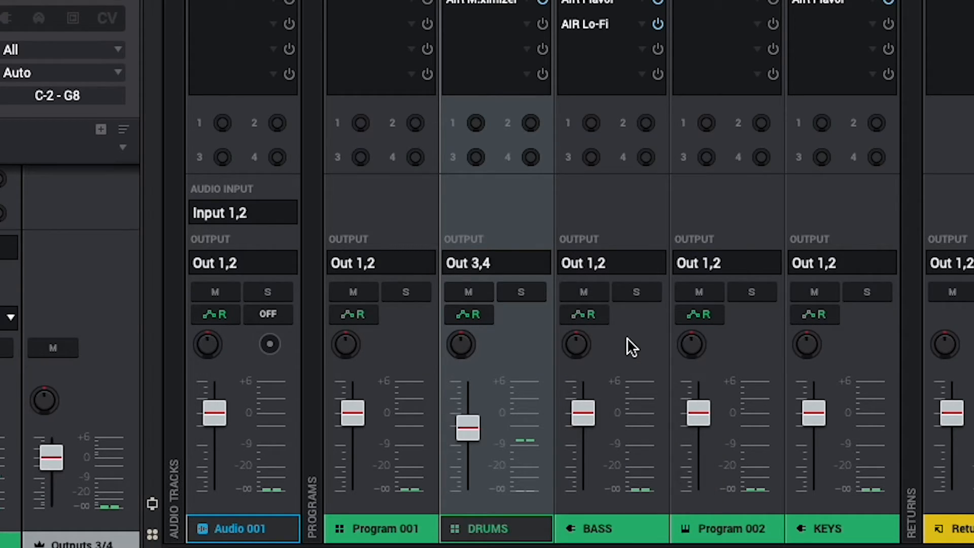
pyautogui.click(584, 263)
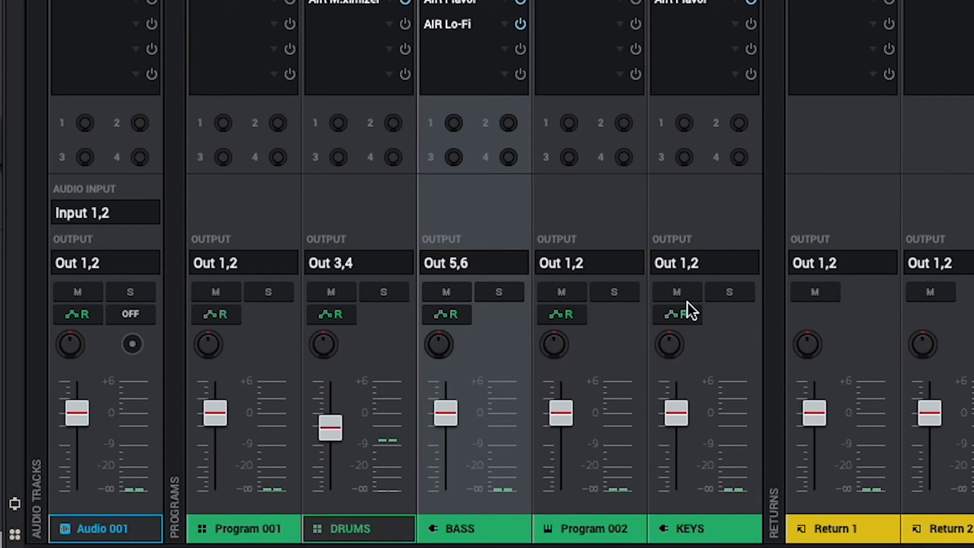
pyautogui.click(706, 262)
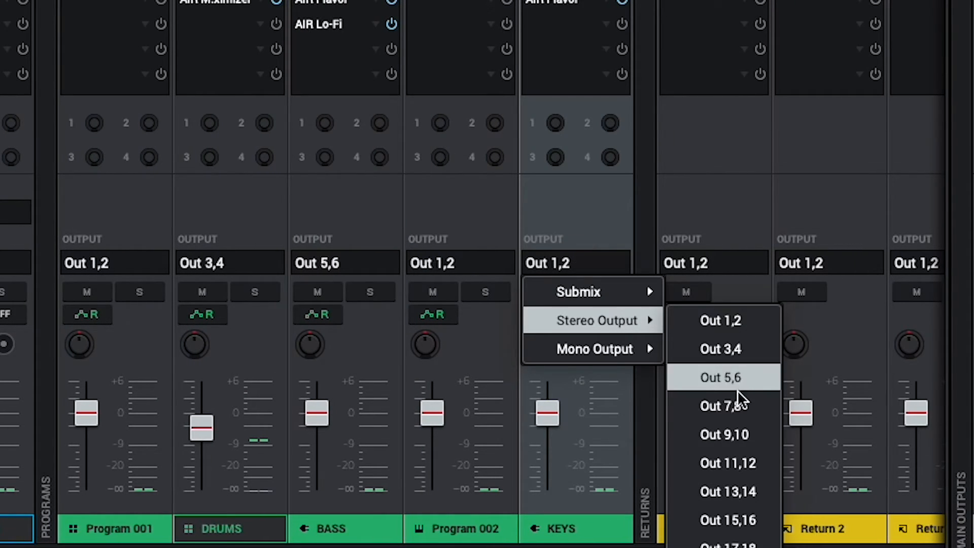
pyautogui.click(723, 405)
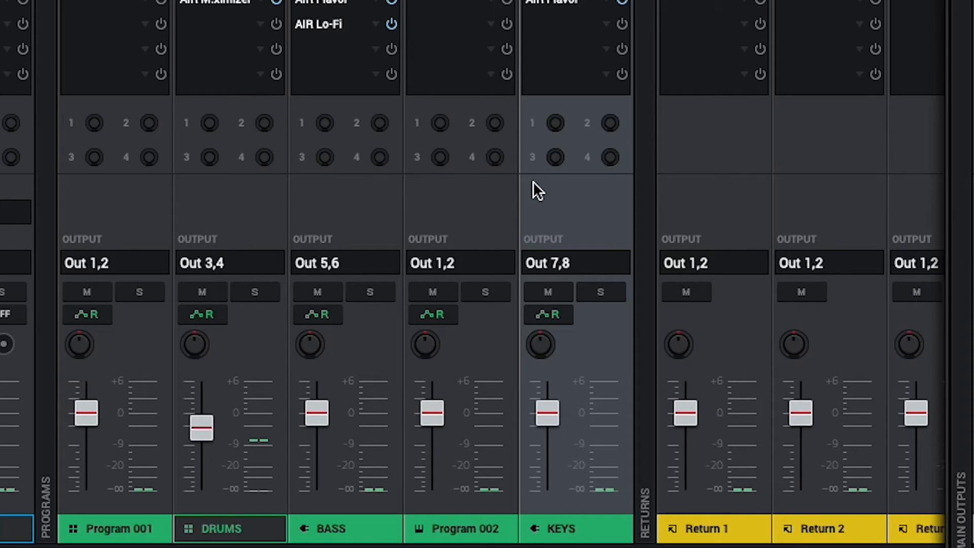
pyautogui.moveTo(615, 245)
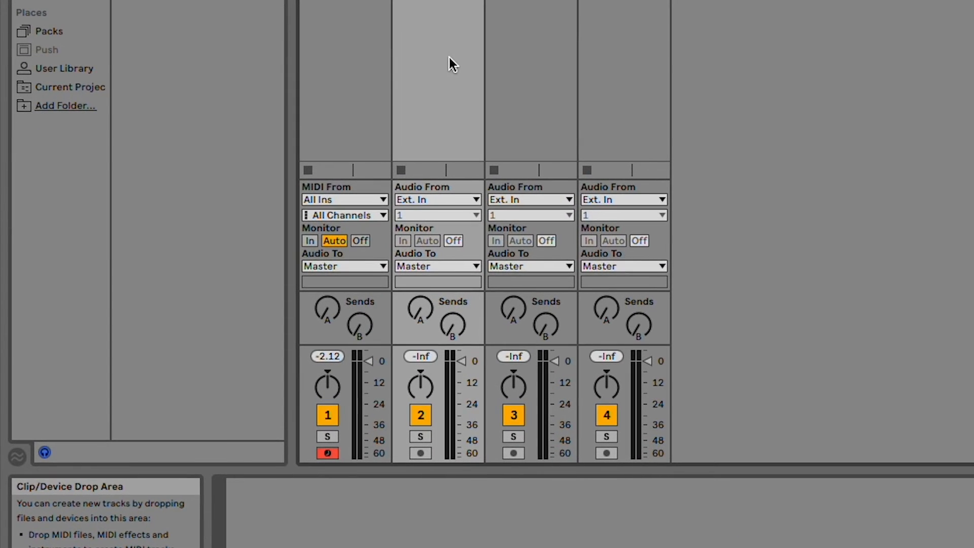
pyautogui.moveTo(452, 189)
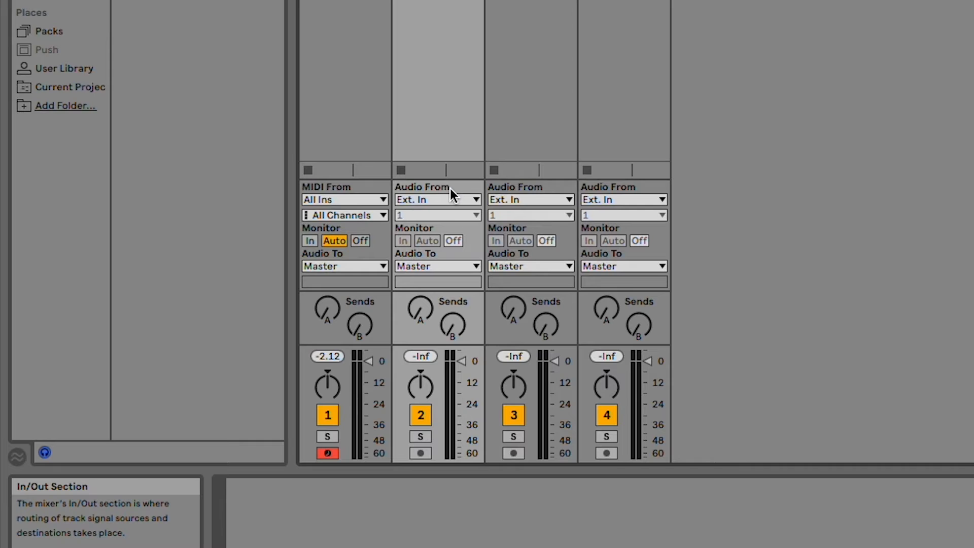
# Step: Set Audio From on tracks 2, 3 and 4 to 1-MPC
pyautogui.click(438, 200)
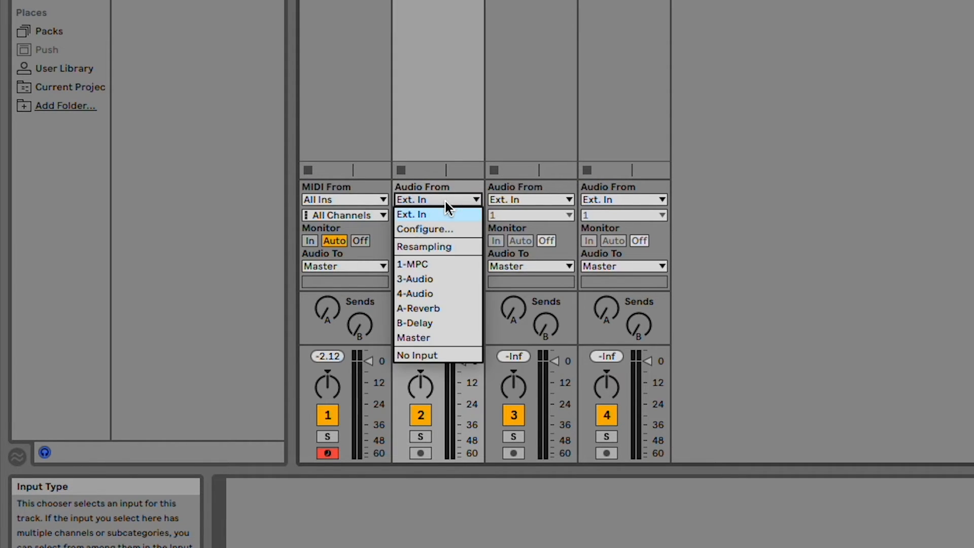
pyautogui.click(412, 264)
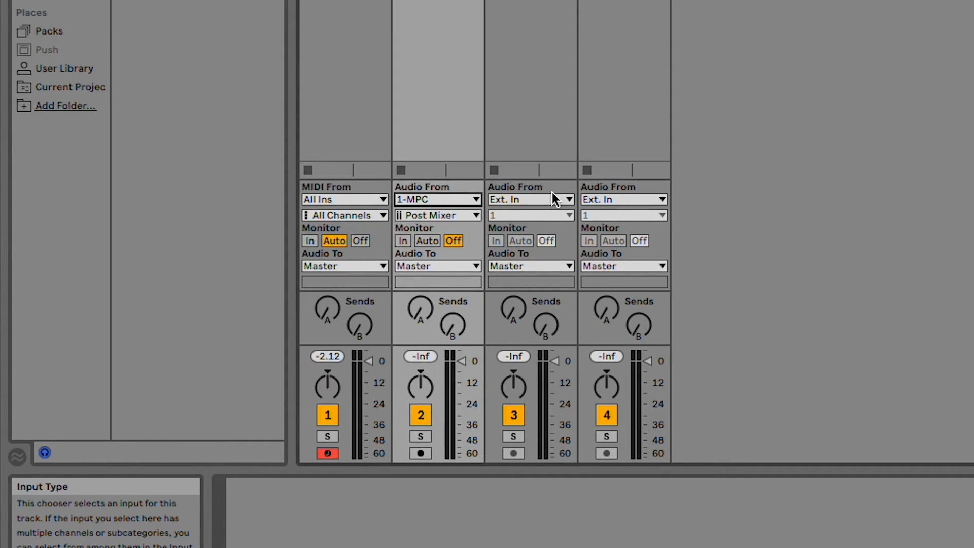
pyautogui.click(530, 199)
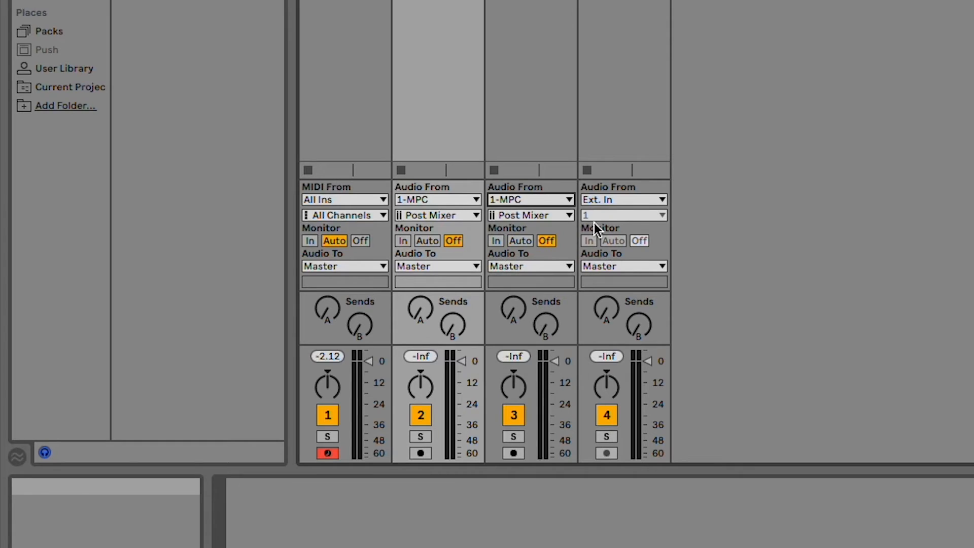
pyautogui.click(622, 200)
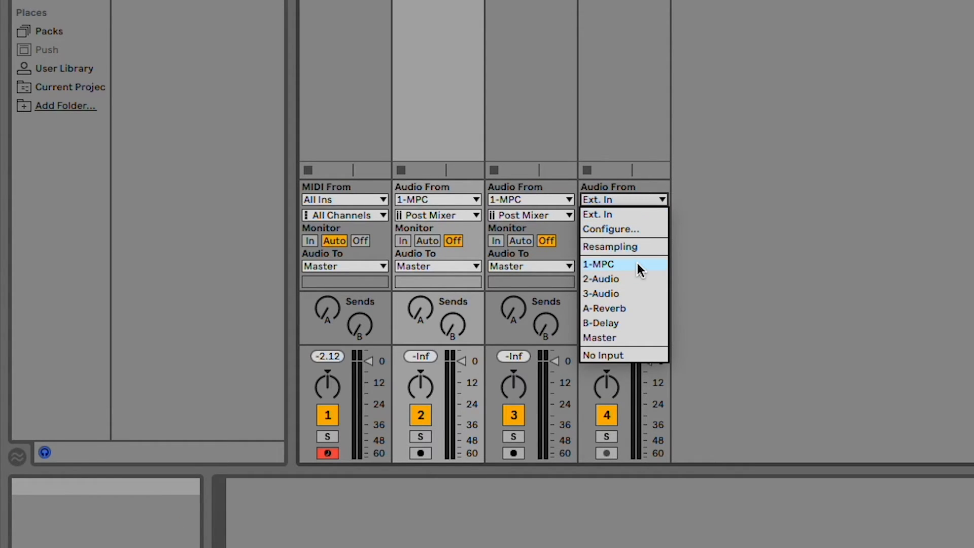
pyautogui.click(599, 264)
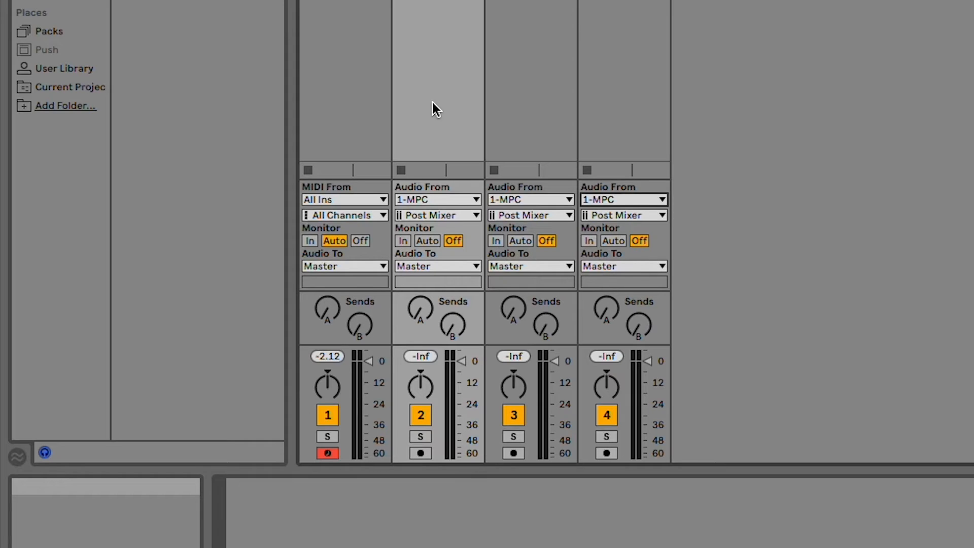
pyautogui.moveTo(463, 205)
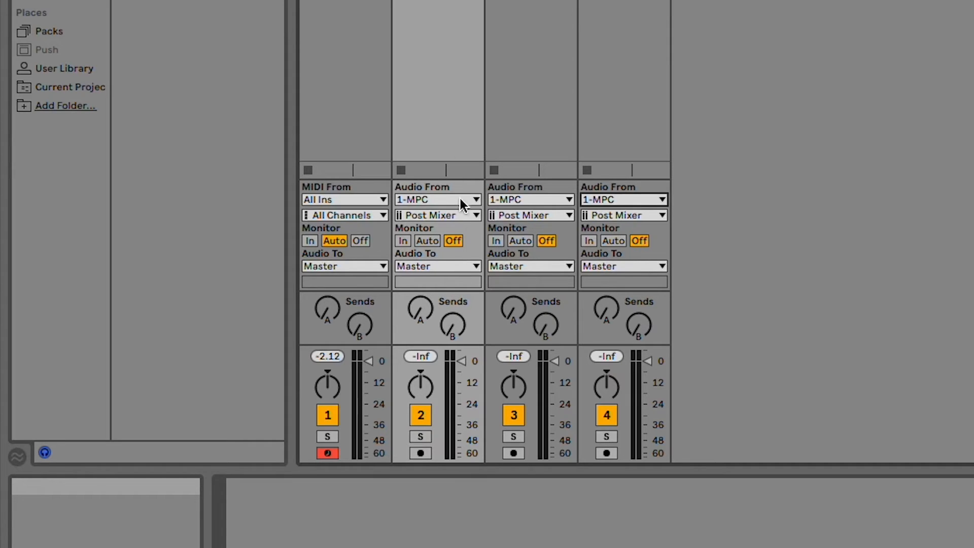
pyautogui.moveTo(441, 220)
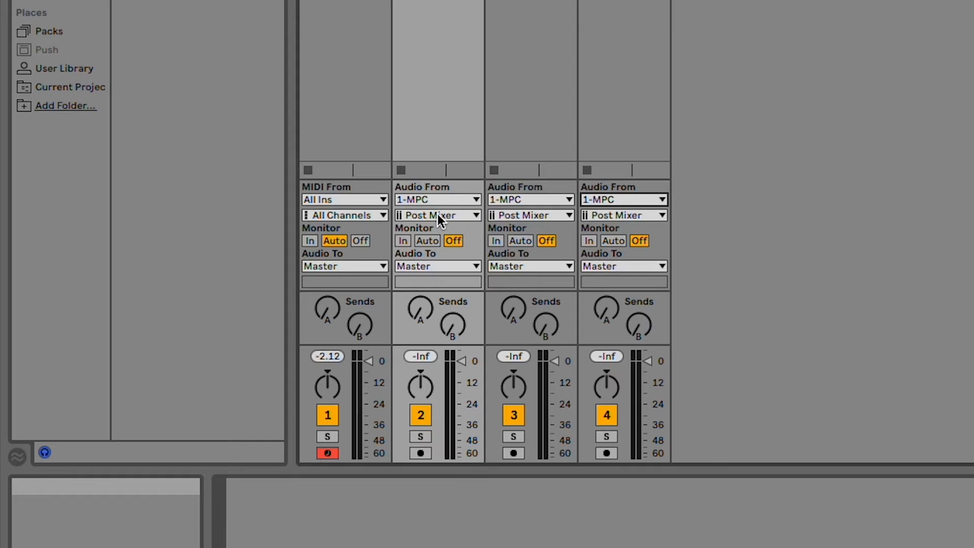
# Step: Set track 2's input to Output 3,4-MPC and track 3's to Output 5,6-MPC
pyautogui.click(437, 215)
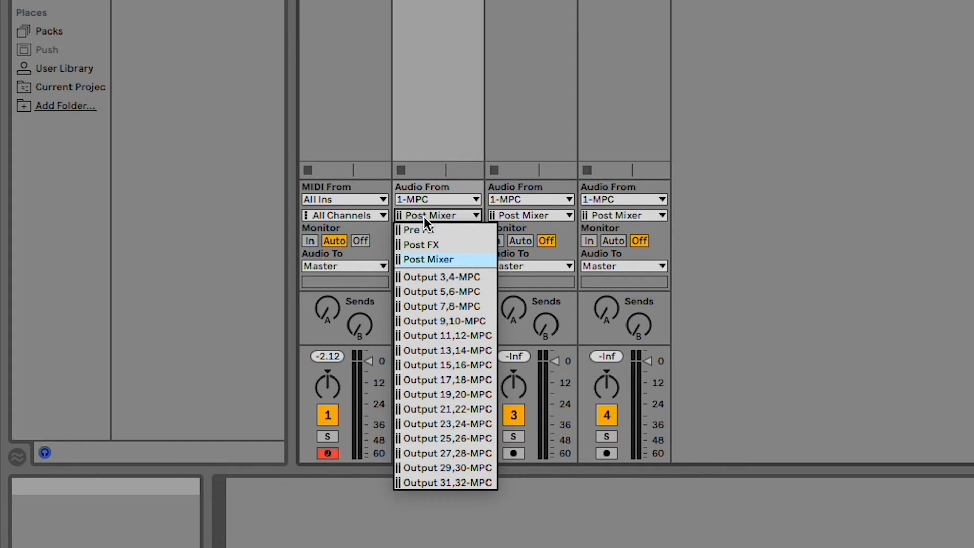
pyautogui.moveTo(463, 277)
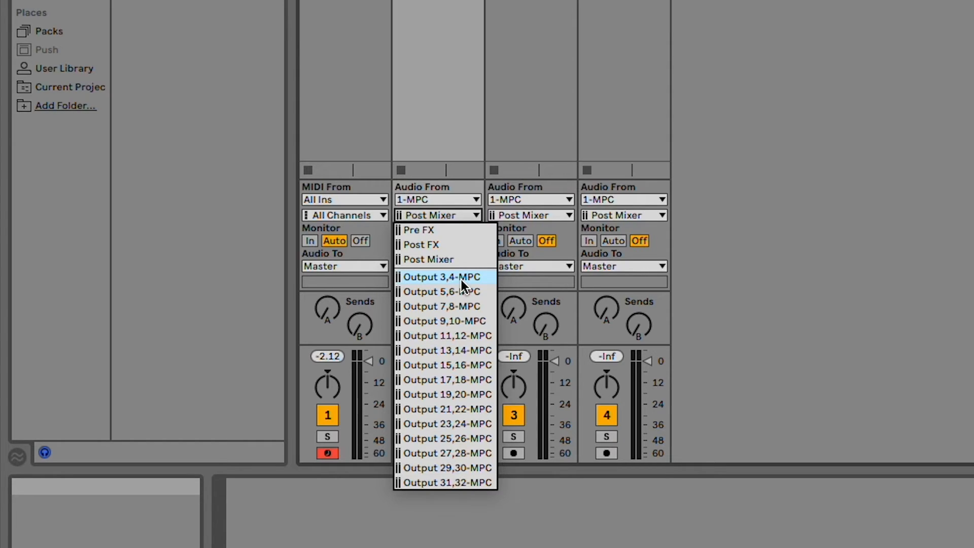
pyautogui.click(442, 277)
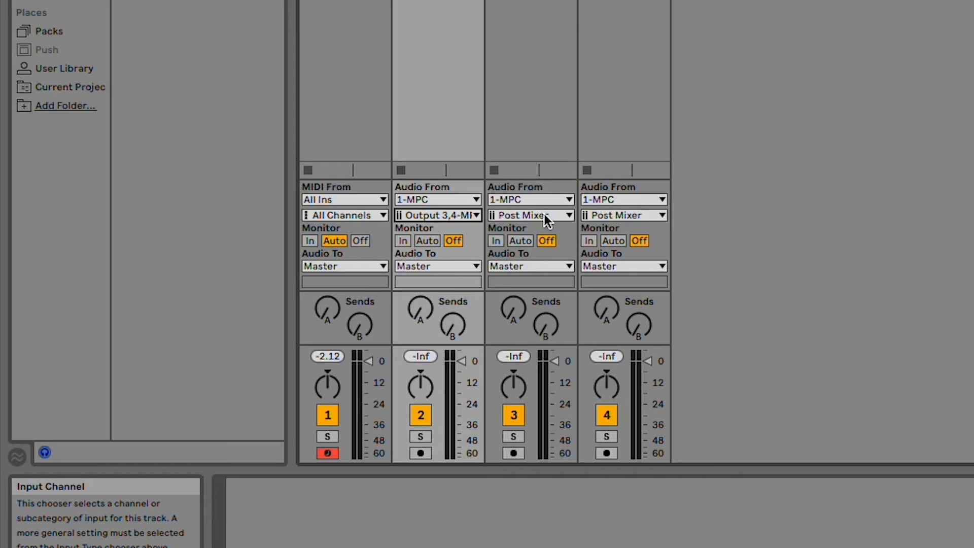
pyautogui.click(529, 216)
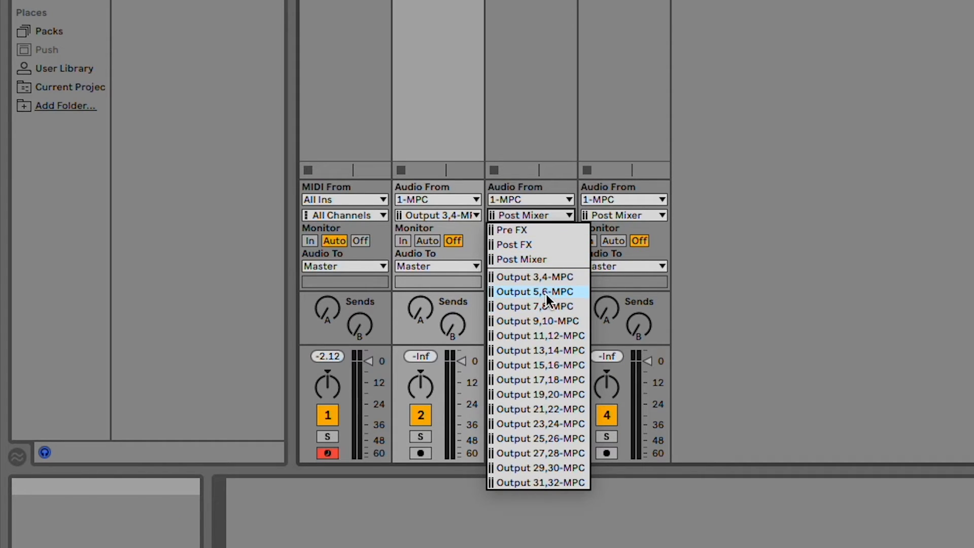
pyautogui.click(533, 291)
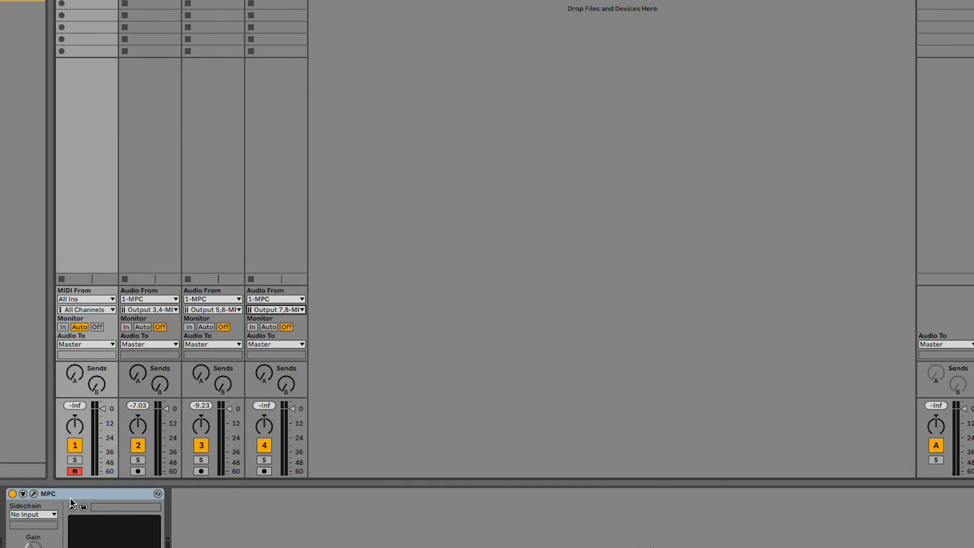
# Step: Select the MPC track and open its plugin window with the wrench icon
pyautogui.click(34, 494)
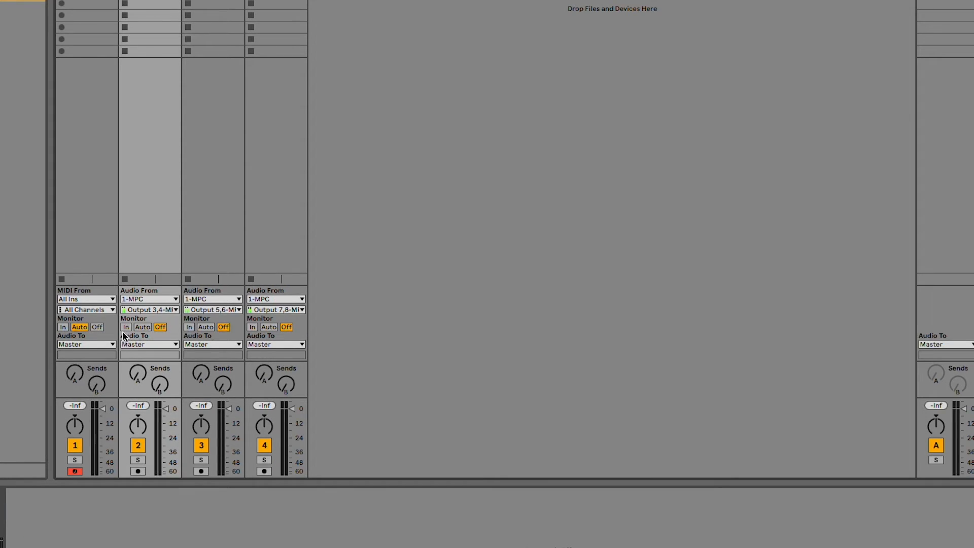
pyautogui.click(189, 327)
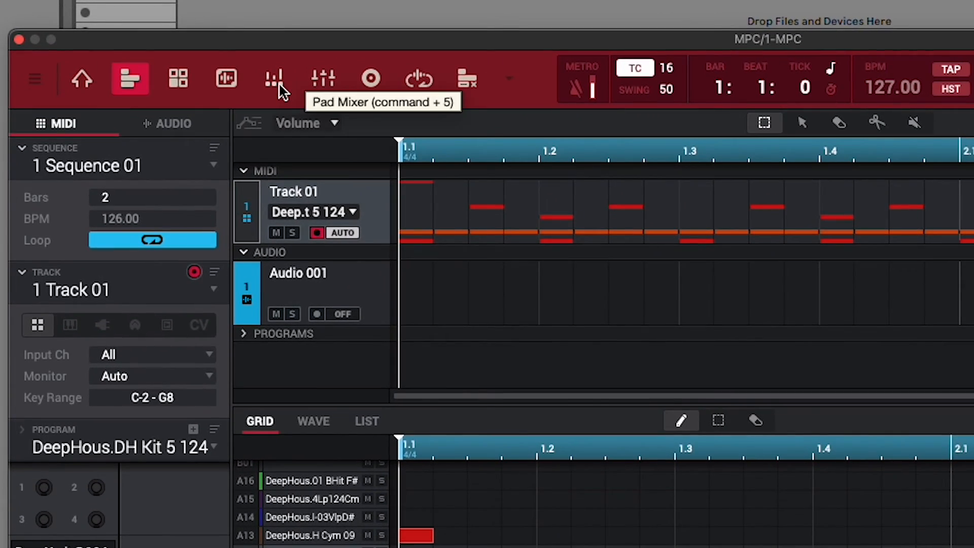
# Step: Open the Pad Mixer and solo pad A01, muting pads A02–A10
pyautogui.click(274, 79)
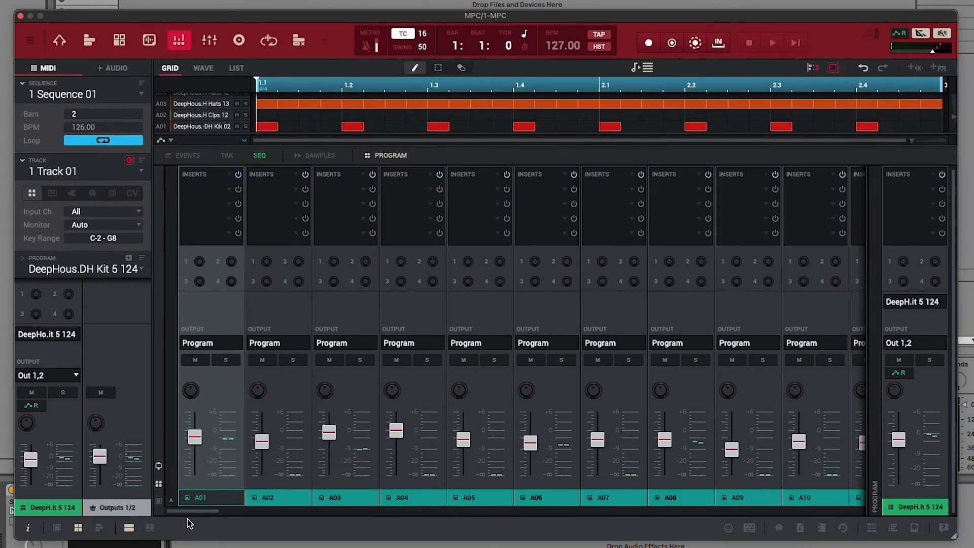
pyautogui.click(772, 42)
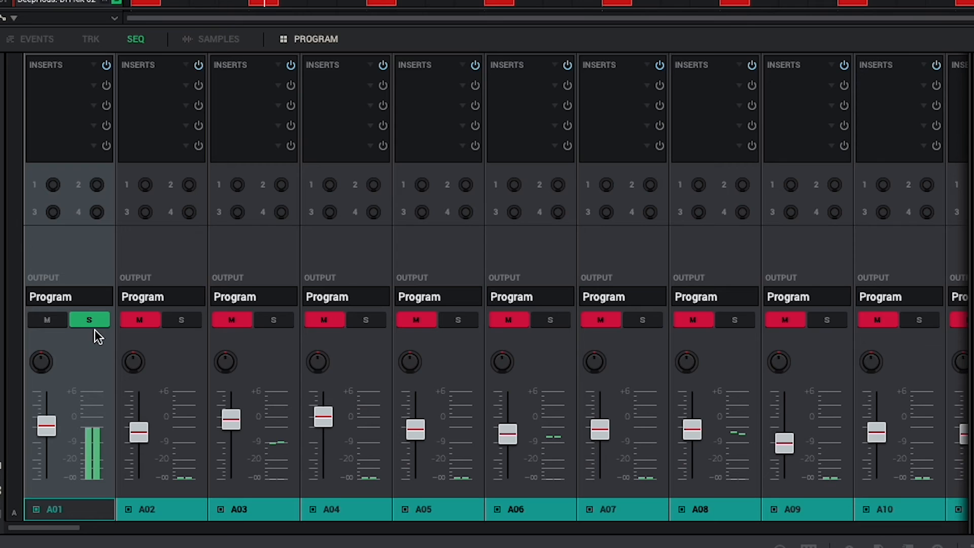
# Step: Route MPC pad A01 to stereo Out 3,4 and pad A06 to Out 5,6
pyautogui.click(50, 297)
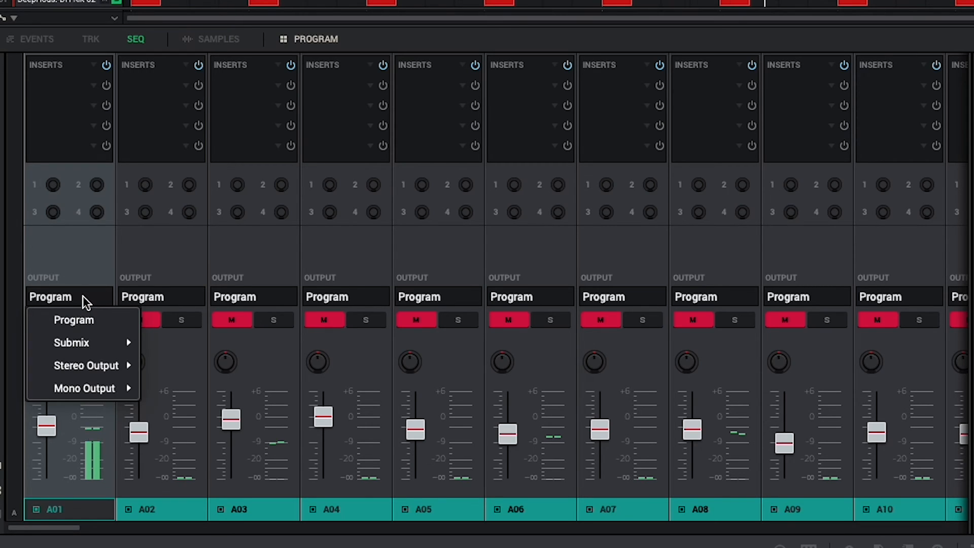
pyautogui.moveTo(86, 365)
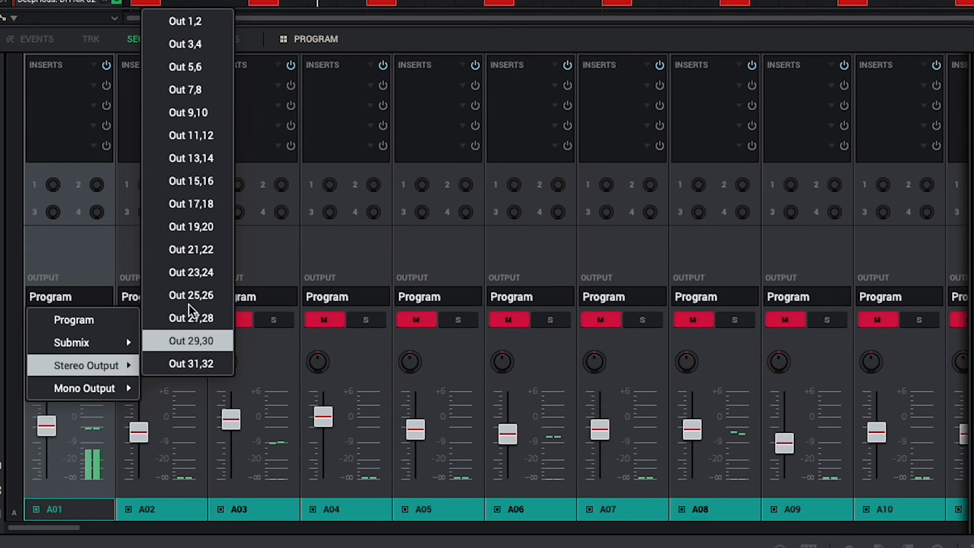
pyautogui.click(185, 43)
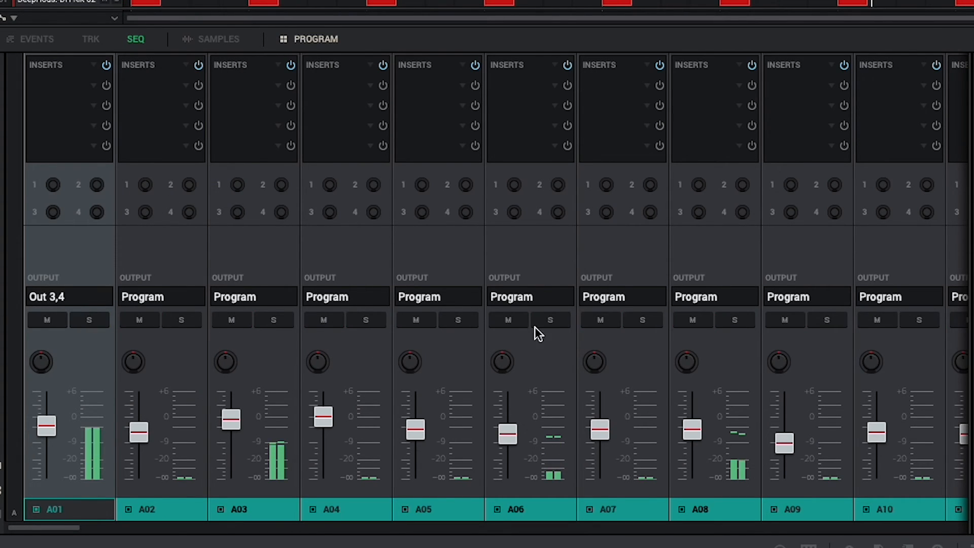
pyautogui.click(549, 319)
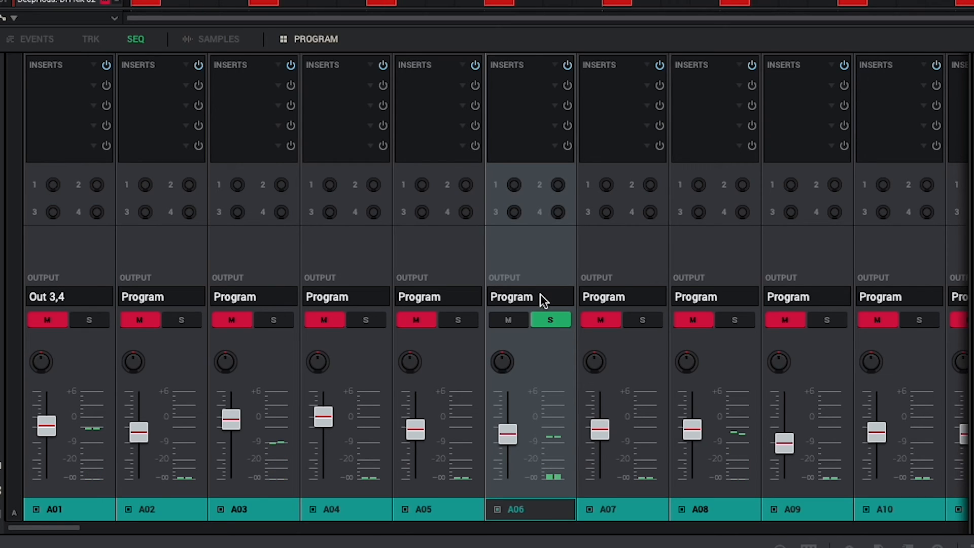
pyautogui.click(512, 297)
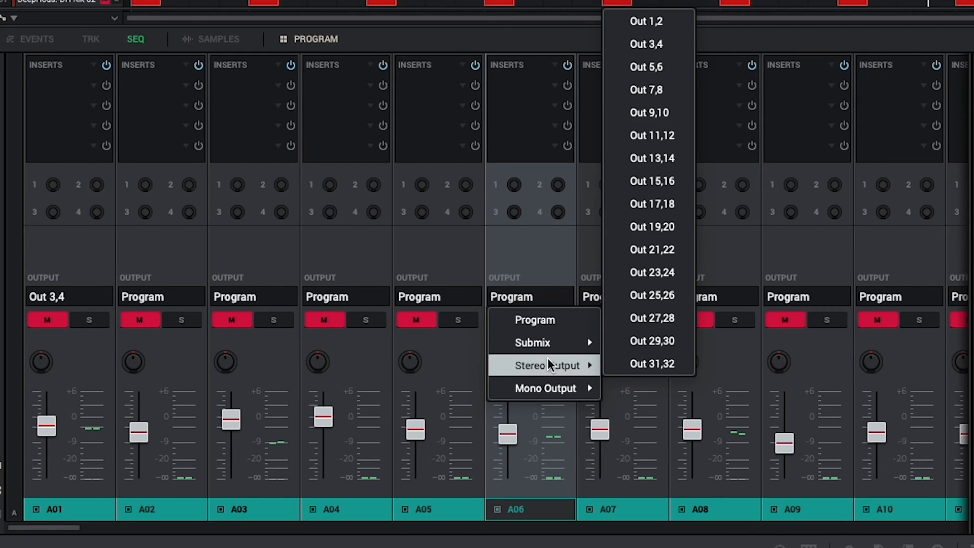
pyautogui.moveTo(649, 89)
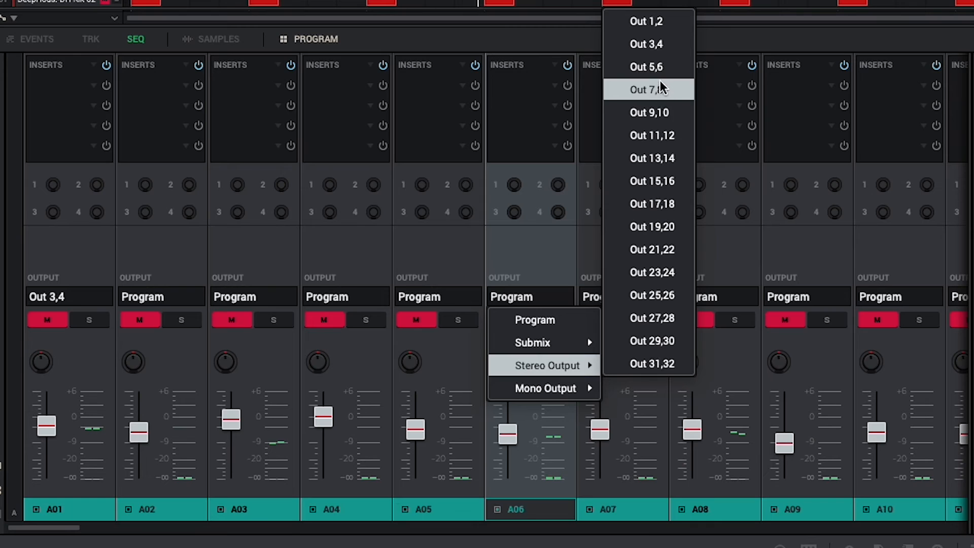
pyautogui.click(645, 66)
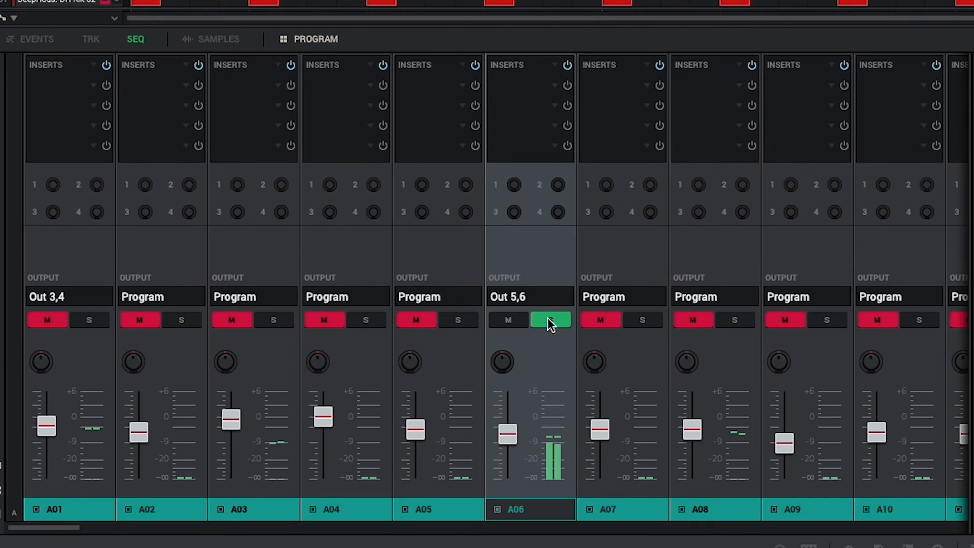
pyautogui.click(549, 320)
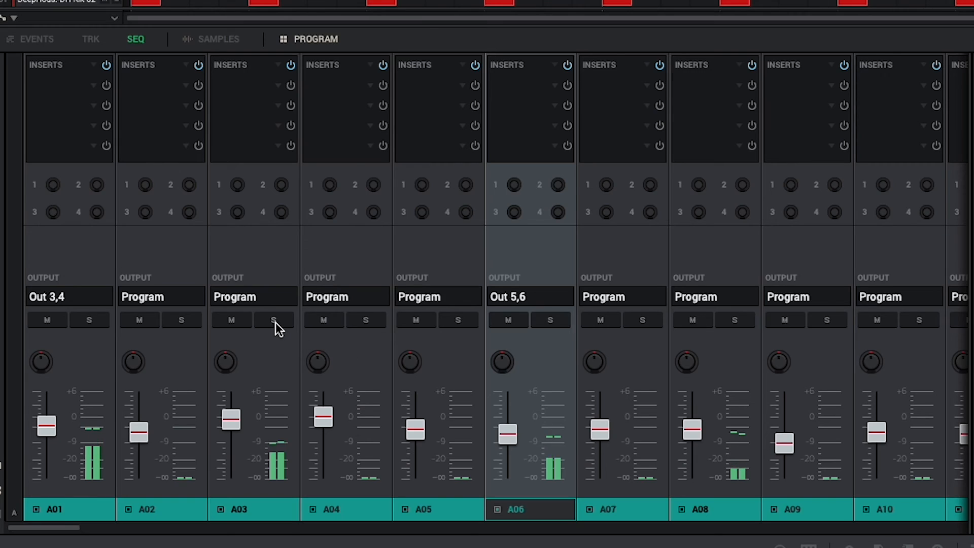
# Step: Solo pad A03 and route the pads to stereo Out 7,8
pyautogui.click(735, 320)
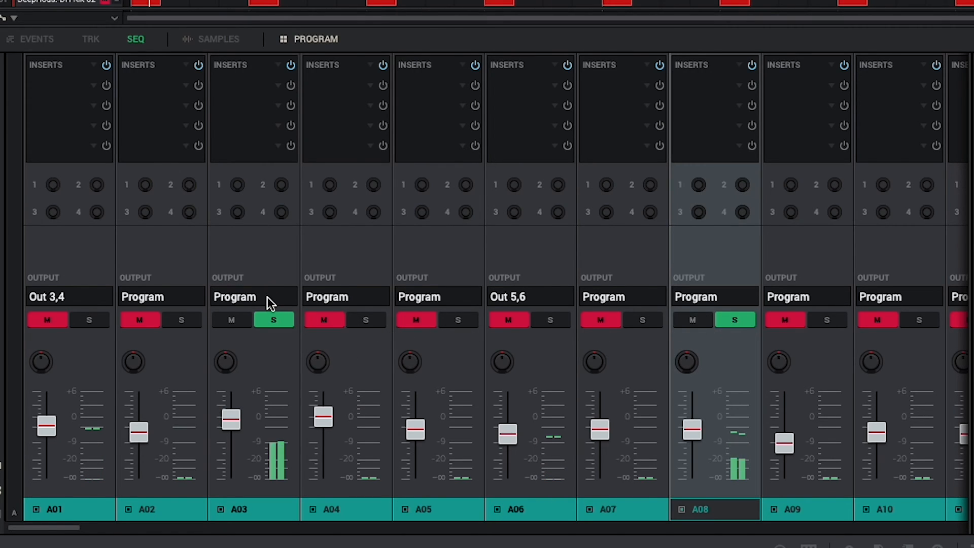
pyautogui.click(234, 296)
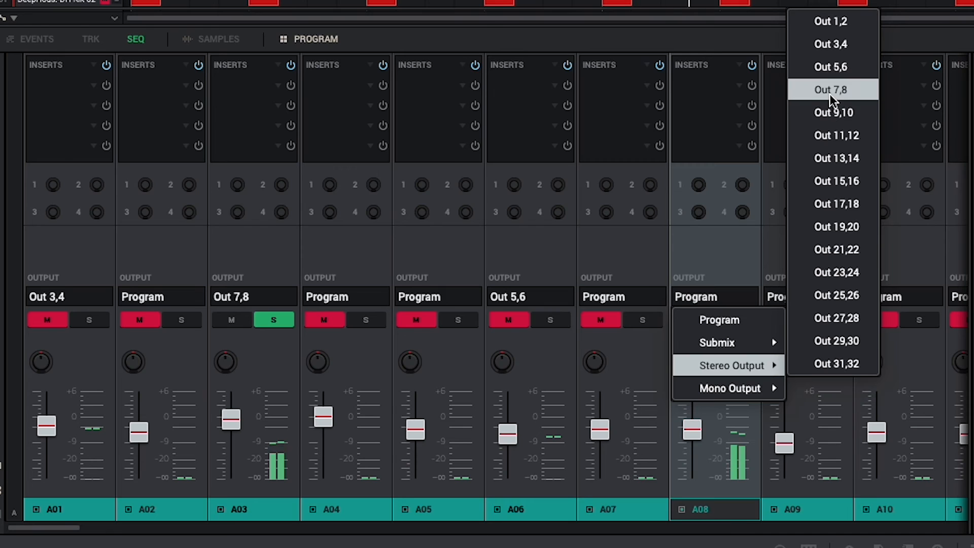
pyautogui.click(830, 89)
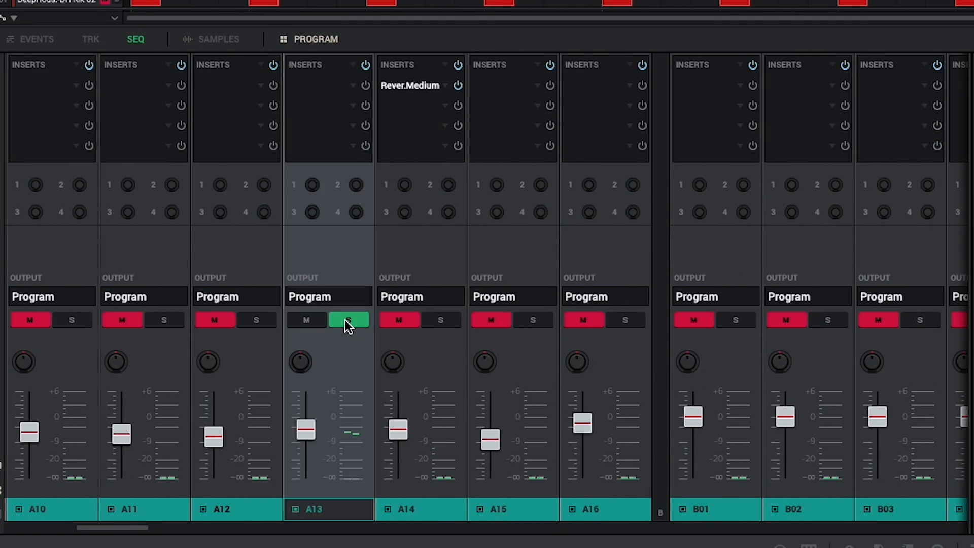
pyautogui.click(309, 296)
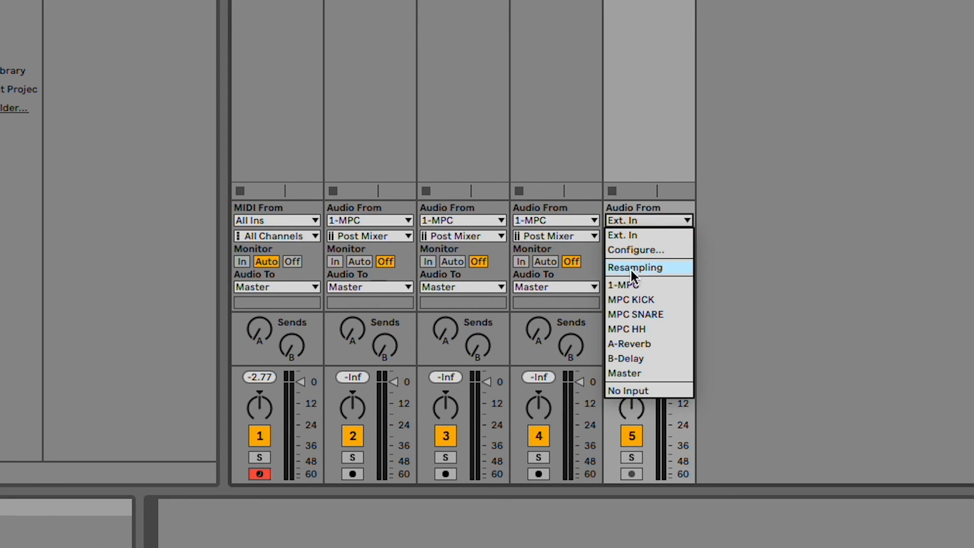
# Step: Feed the fifth audio track from 1-MPC Output 9,10, then close the MPC plugin window
pyautogui.click(623, 284)
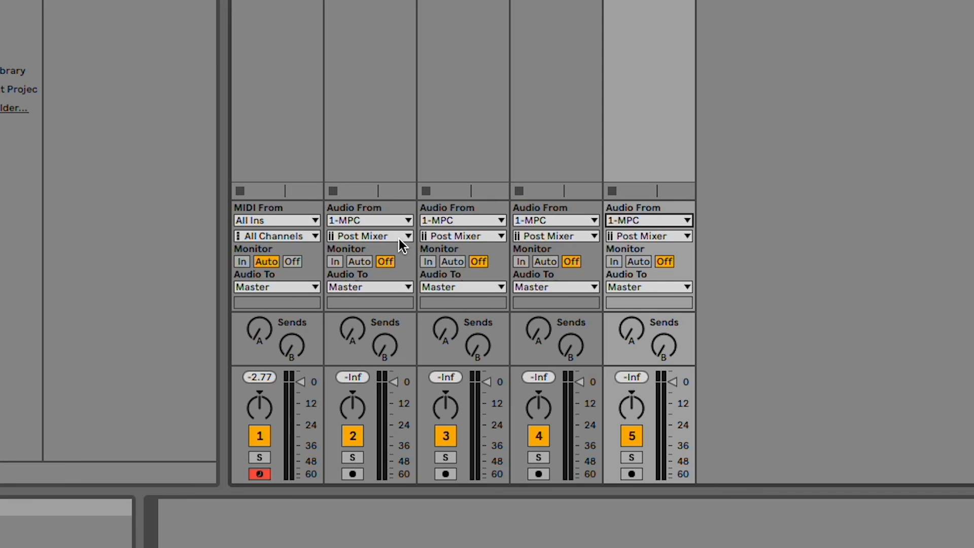
pyautogui.click(370, 236)
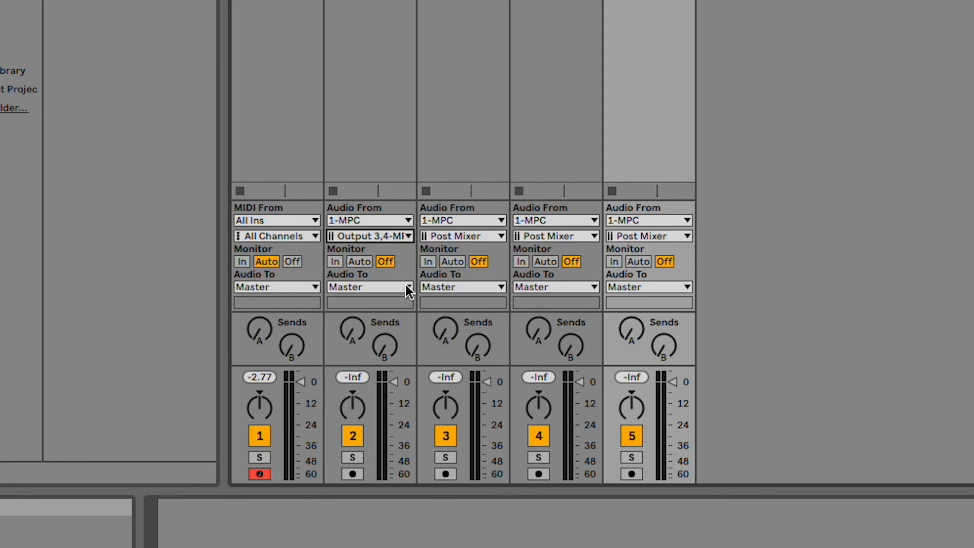
pyautogui.click(587, 236)
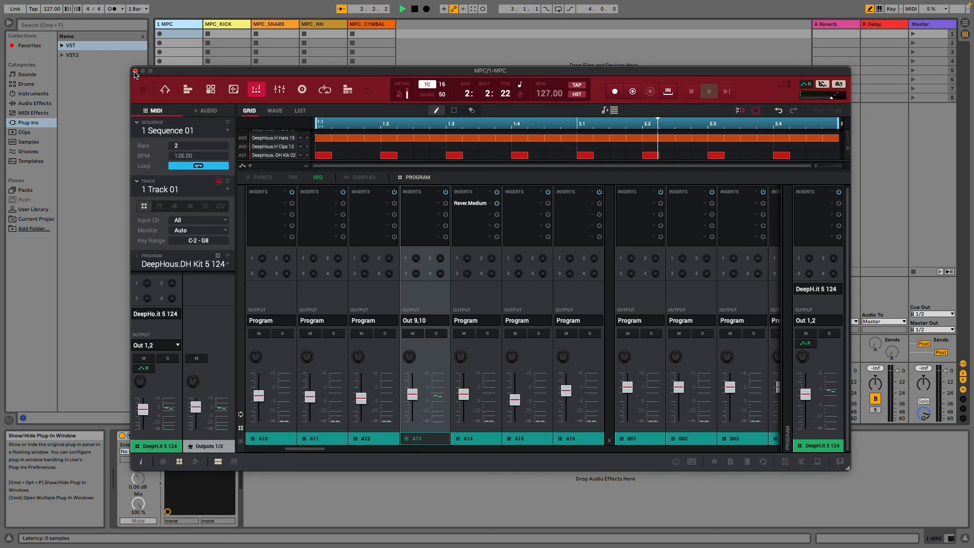
pyautogui.click(133, 70)
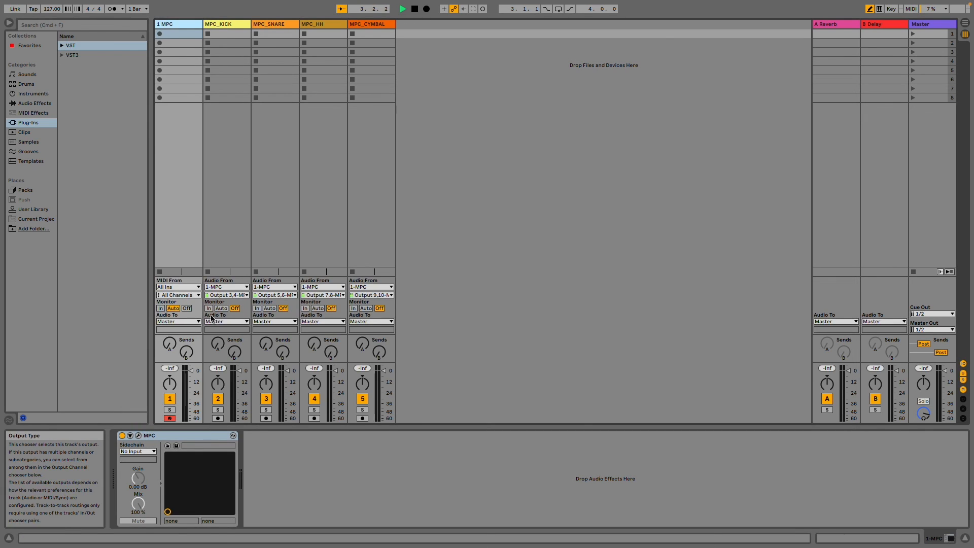